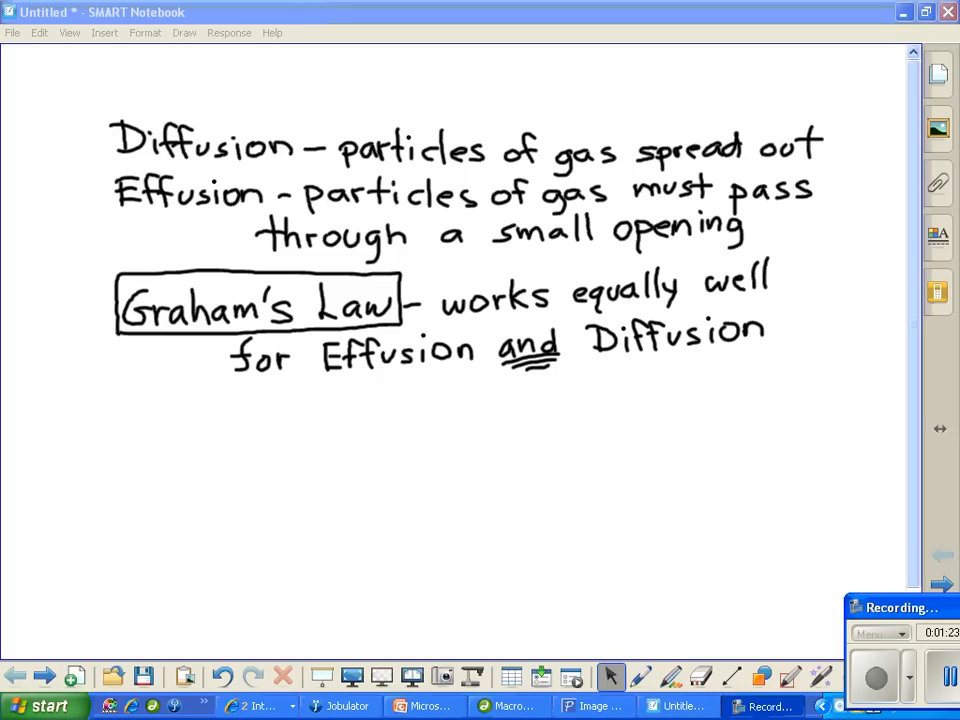
{"action": "mouse_move", "coordinate": [424, 706]}
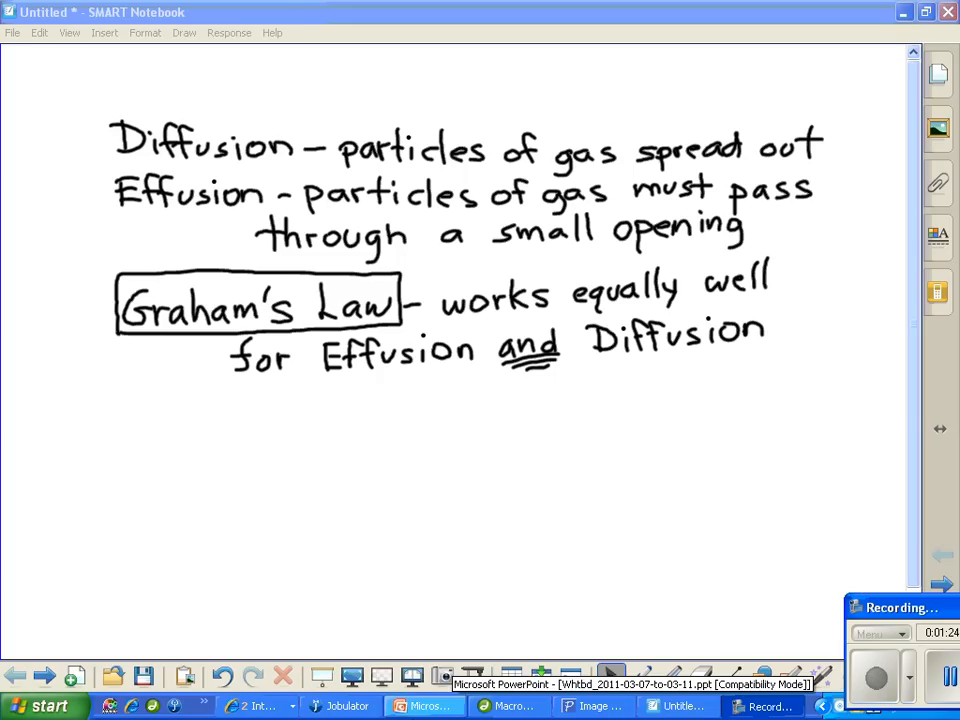
Step: Bring the chemistry class website forward and browse down the Chapter 13 web helps links
{"action": "left_click", "coordinate": [256, 706]}
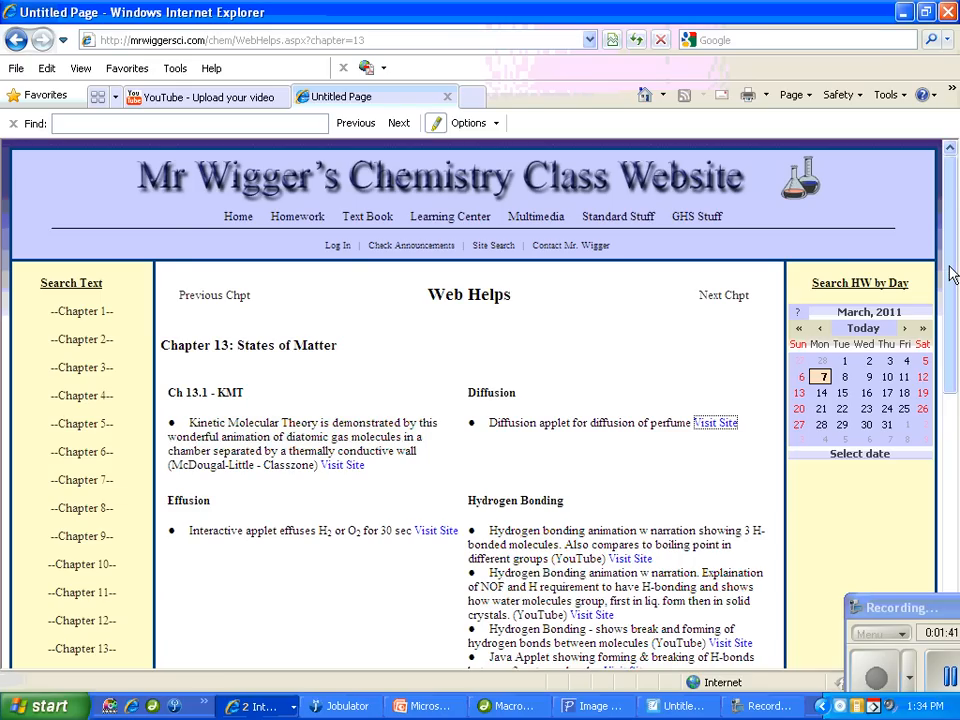
{"action": "mouse_move", "coordinate": [450, 216]}
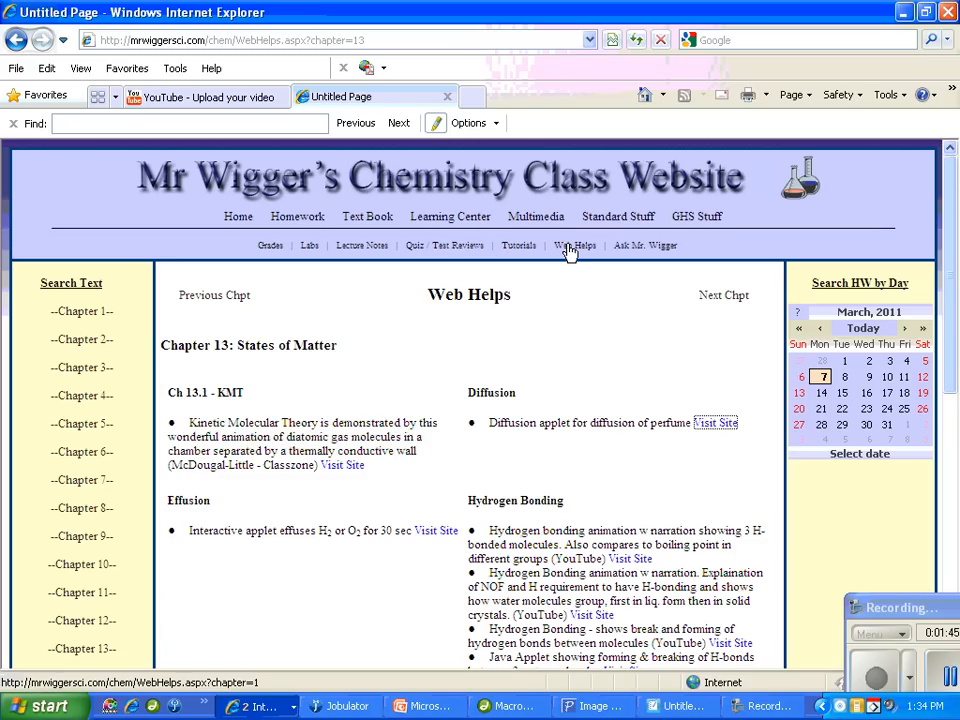
{"action": "mouse_move", "coordinate": [90, 648]}
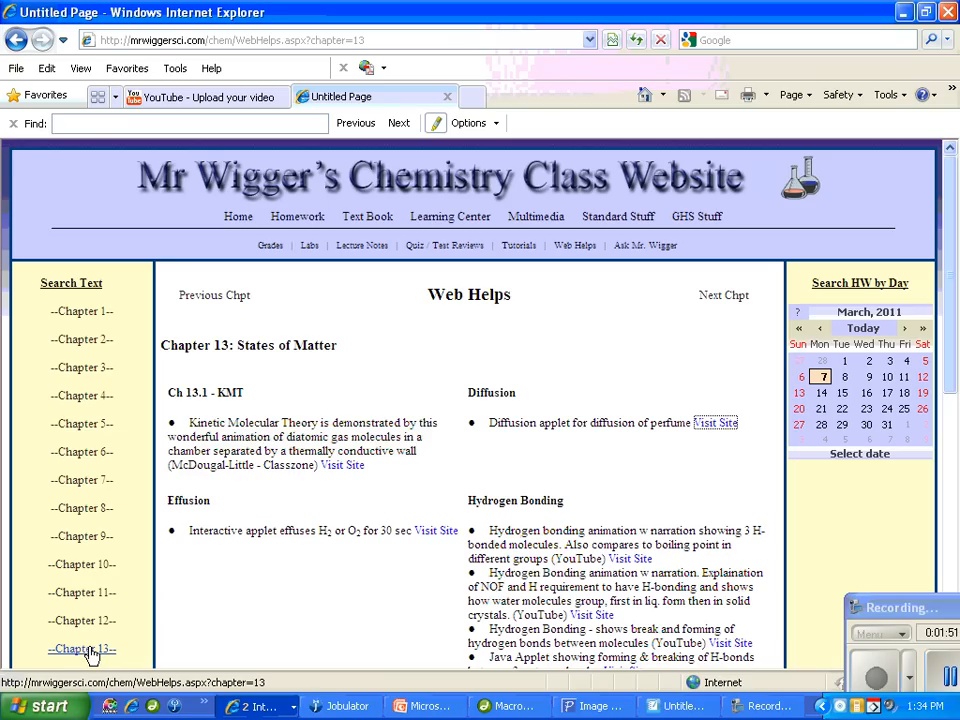
{"action": "scroll", "scroll_direction": "down", "scroll_amount": 3}
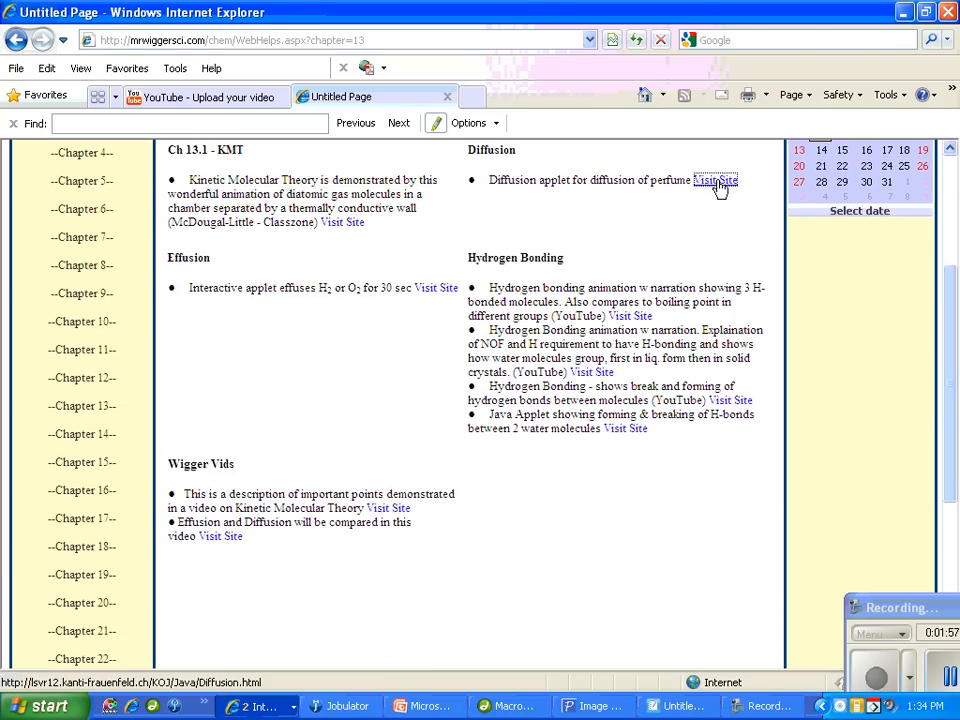
Step: Launch the perfume diffusion NetLogo applet and set up the box of air molecules
{"action": "left_click", "coordinate": [716, 180]}
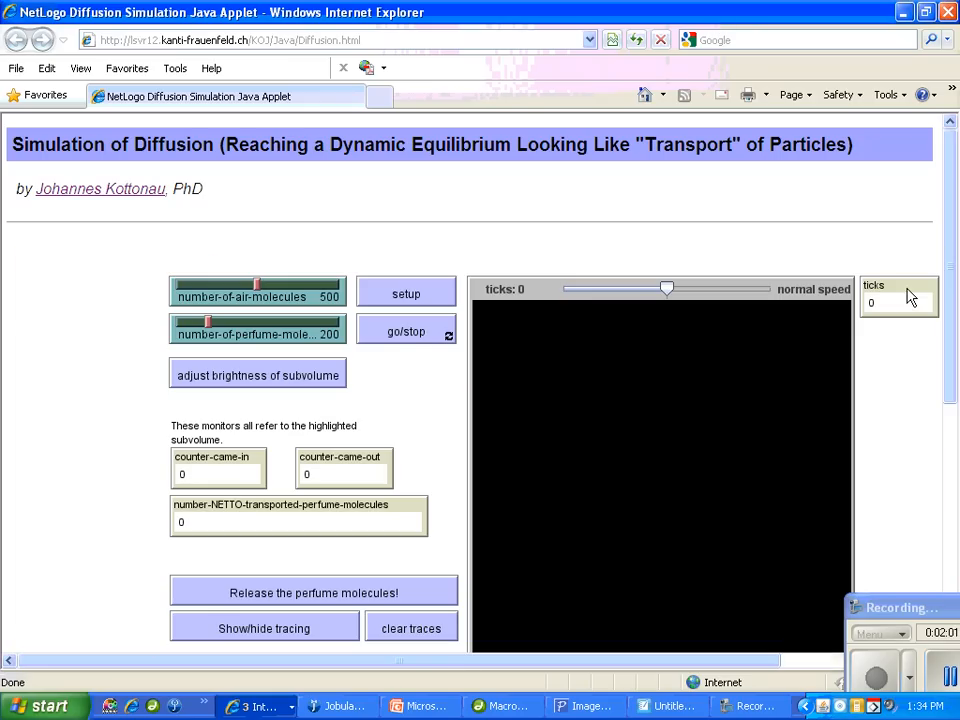
{"action": "scroll", "scroll_direction": "down", "scroll_amount": 3}
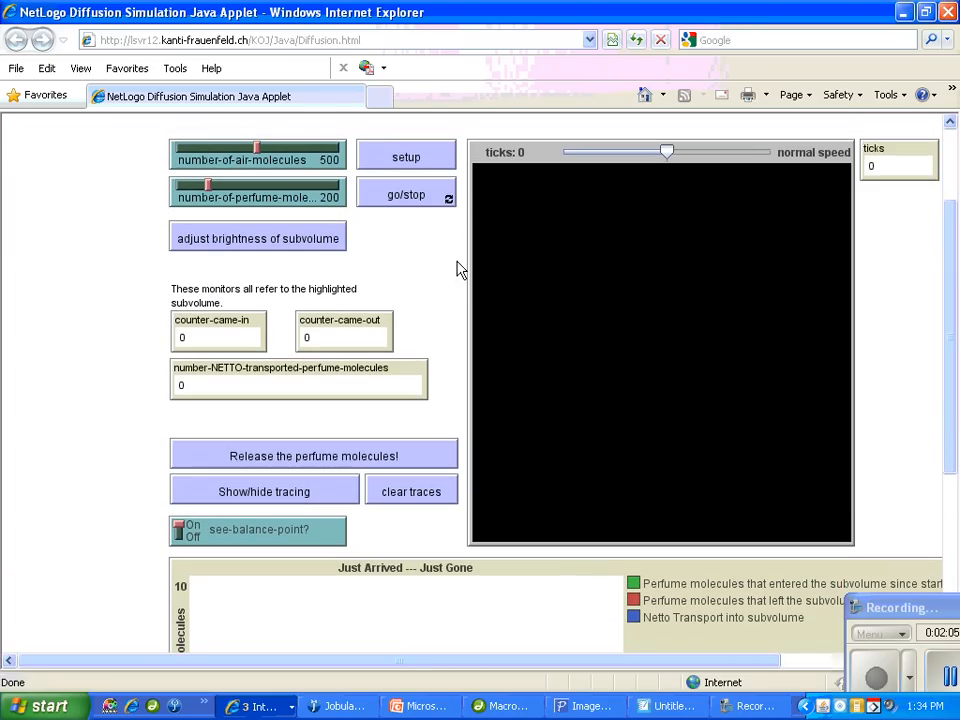
{"action": "mouse_move", "coordinate": [324, 212]}
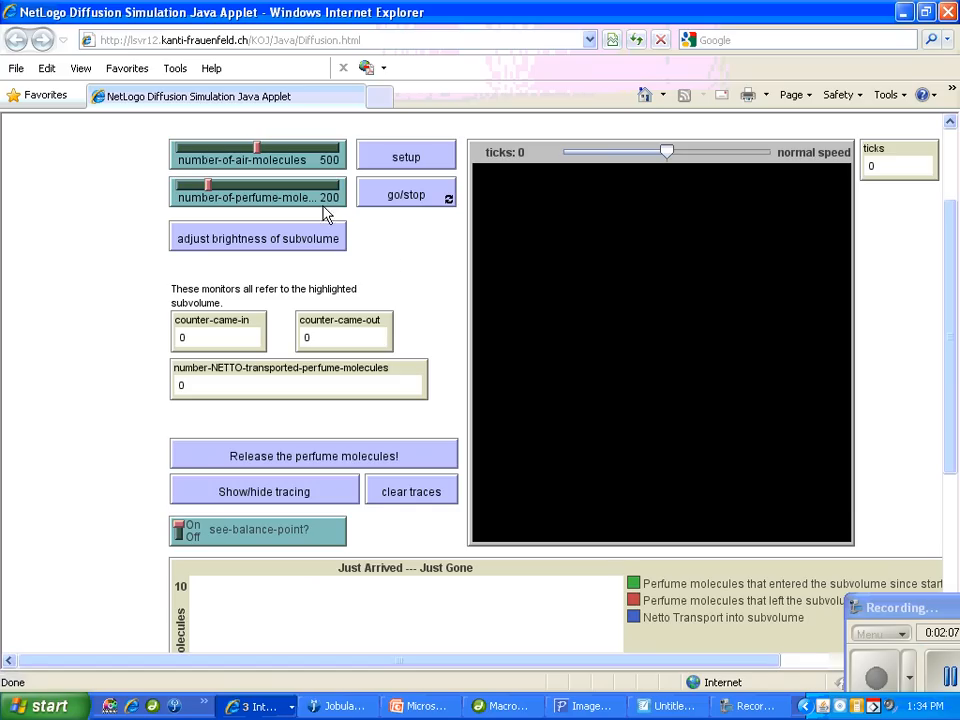
{"action": "left_click", "coordinate": [406, 156]}
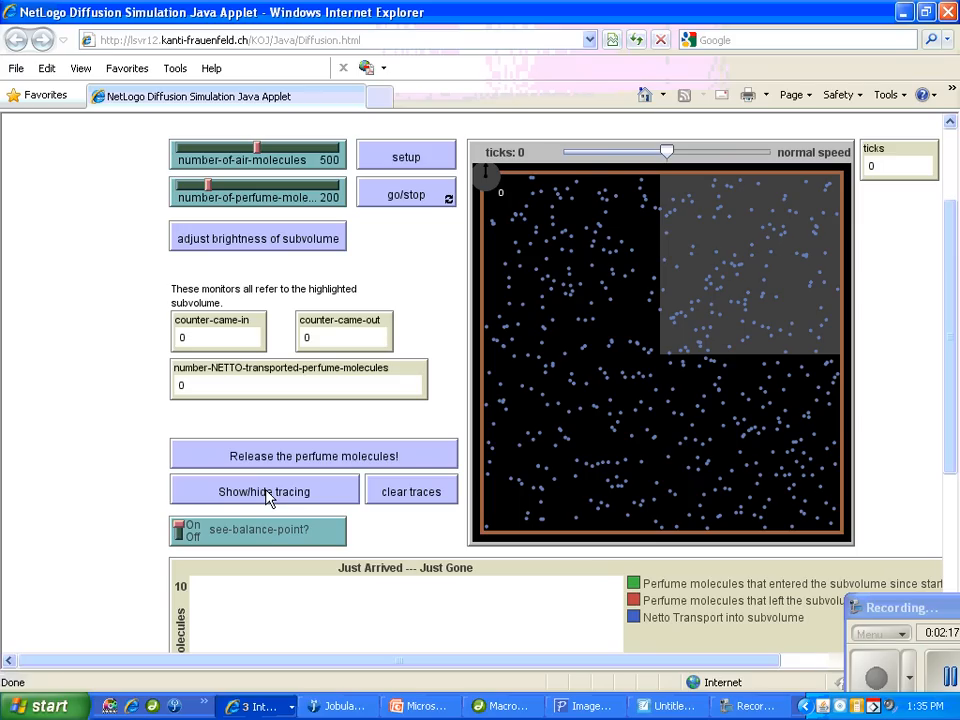
{"action": "mouse_move", "coordinate": [404, 200]}
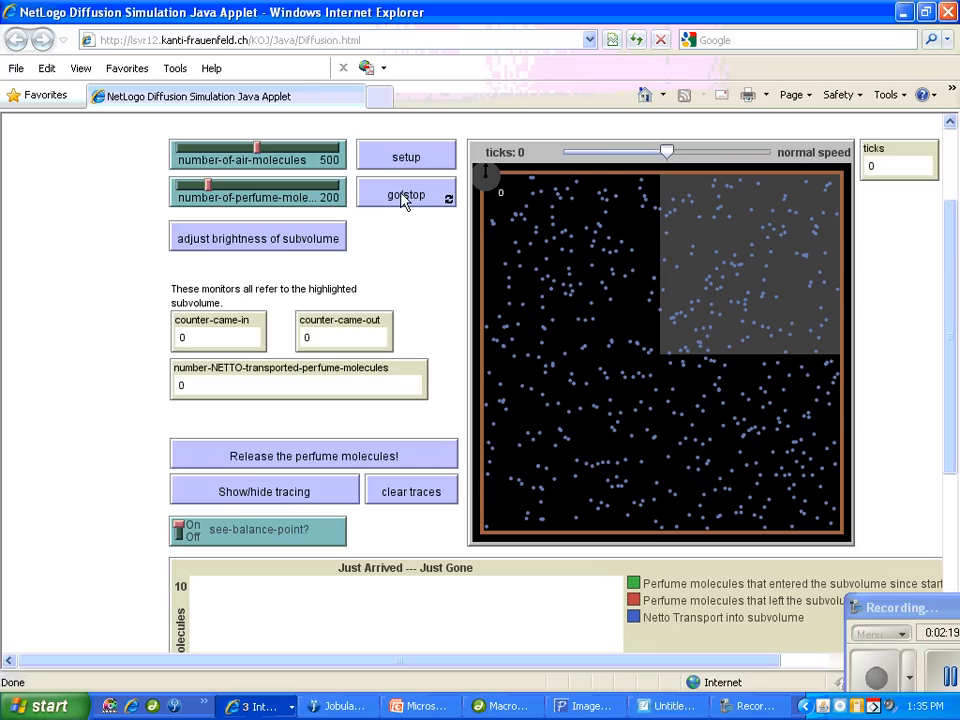
Step: Run the diffusion, release the perfume molecules, and pause then resume the spreading
{"action": "left_click", "coordinate": [406, 194]}
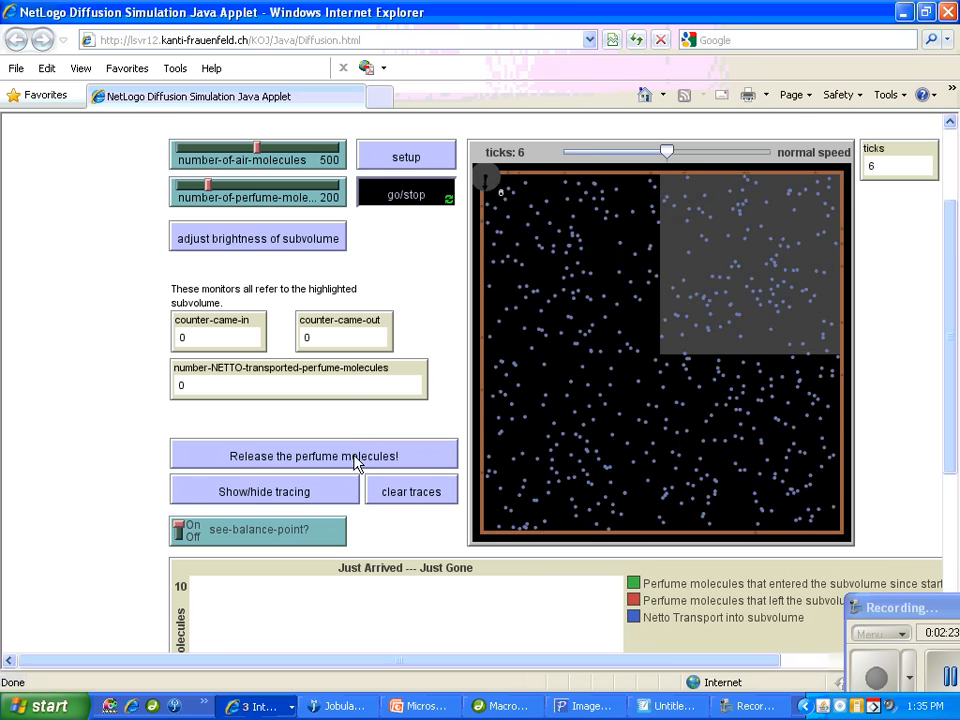
{"action": "left_click", "coordinate": [312, 456]}
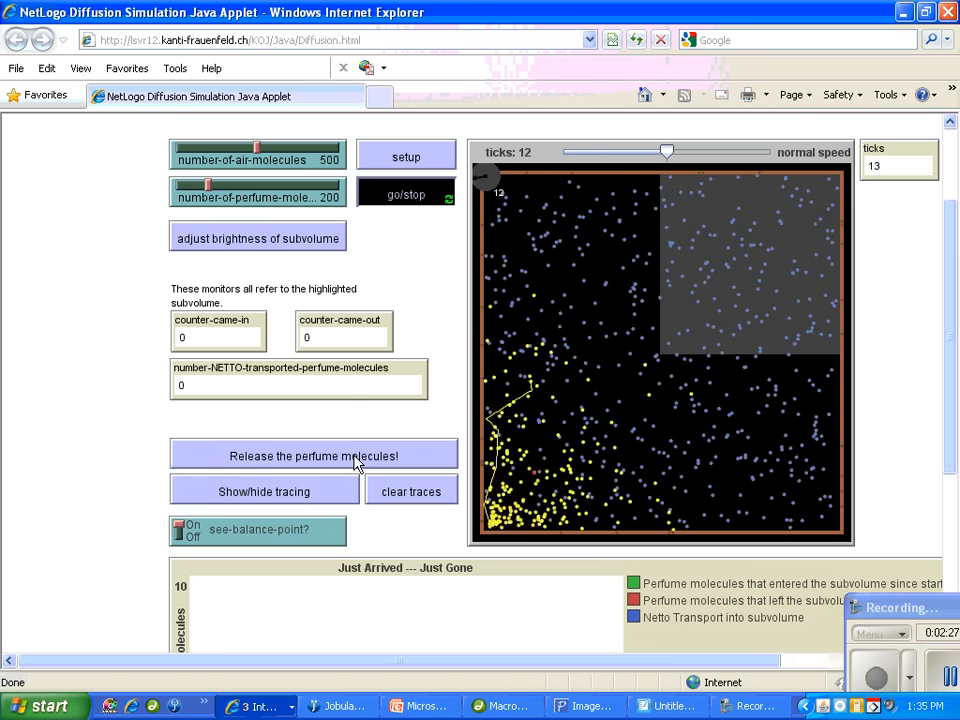
{"action": "left_click", "coordinate": [406, 194]}
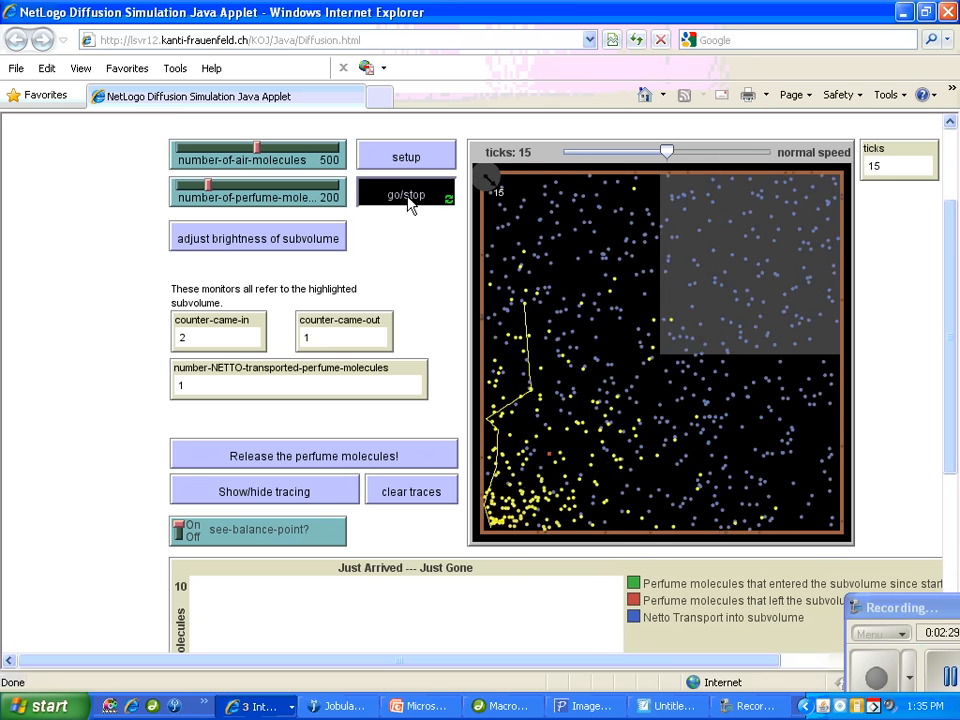
{"action": "left_click", "coordinate": [406, 196]}
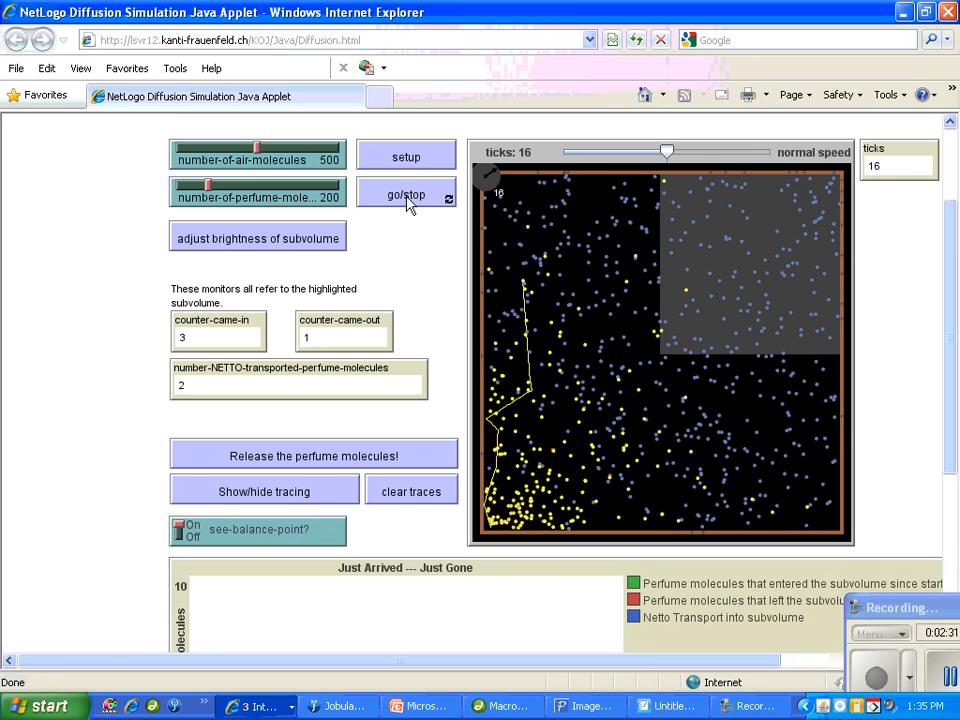
{"action": "left_click", "coordinate": [406, 194]}
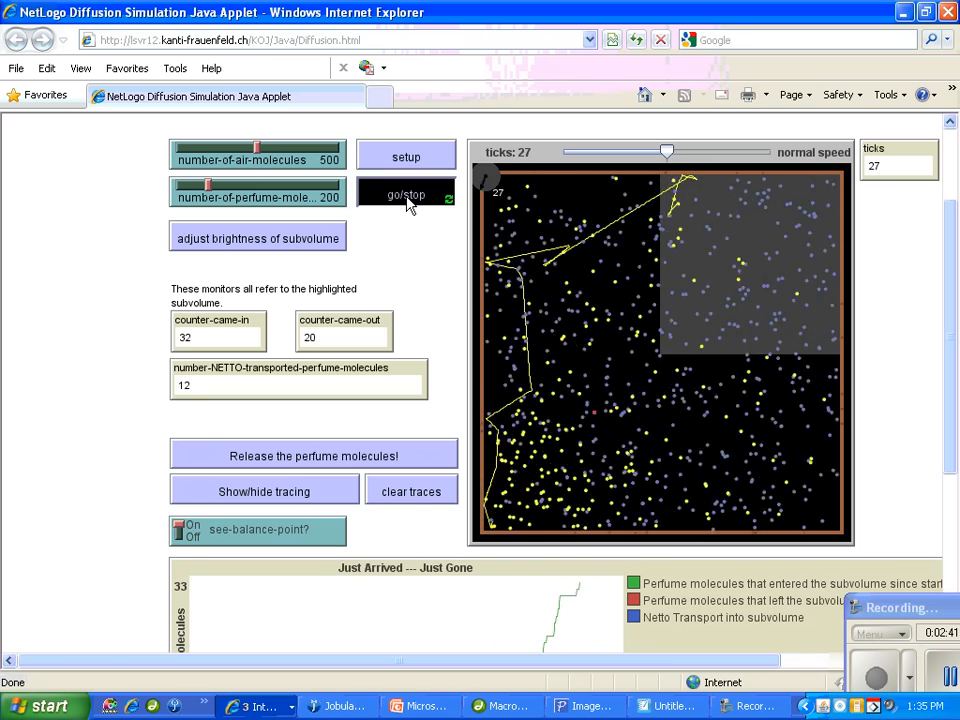
Step: Let the diffusion run until perfume spreads evenly, counts near 449 in and 403 out
{"action": "left_click", "coordinate": [406, 194]}
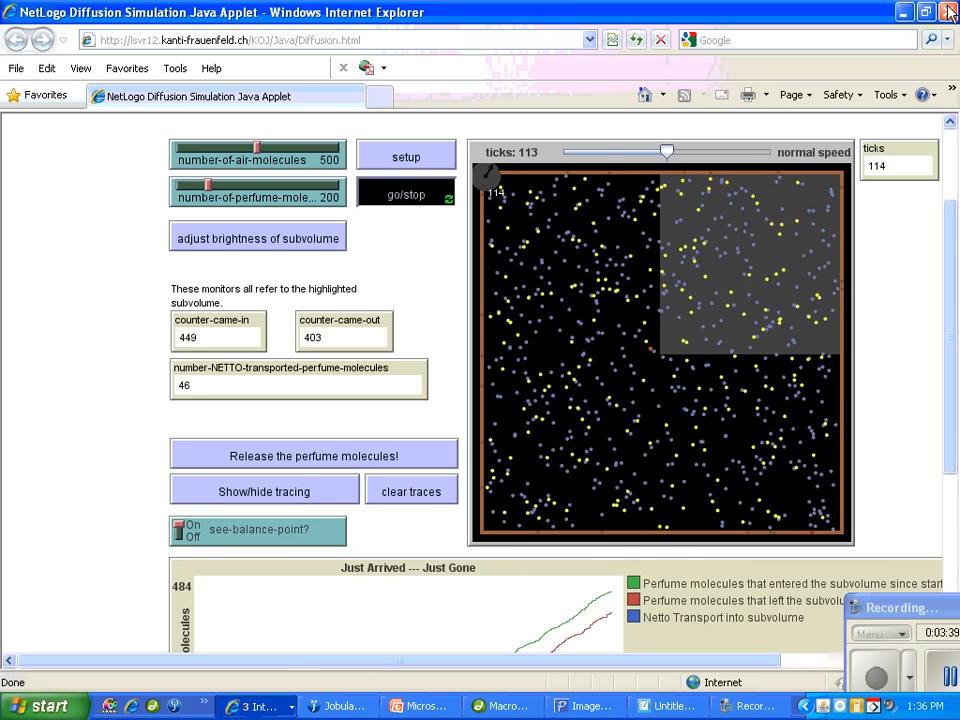
Step: Go back to the Chapter 13 web helps page with the diffusion and effusion links
{"action": "left_click", "coordinate": [340, 96]}
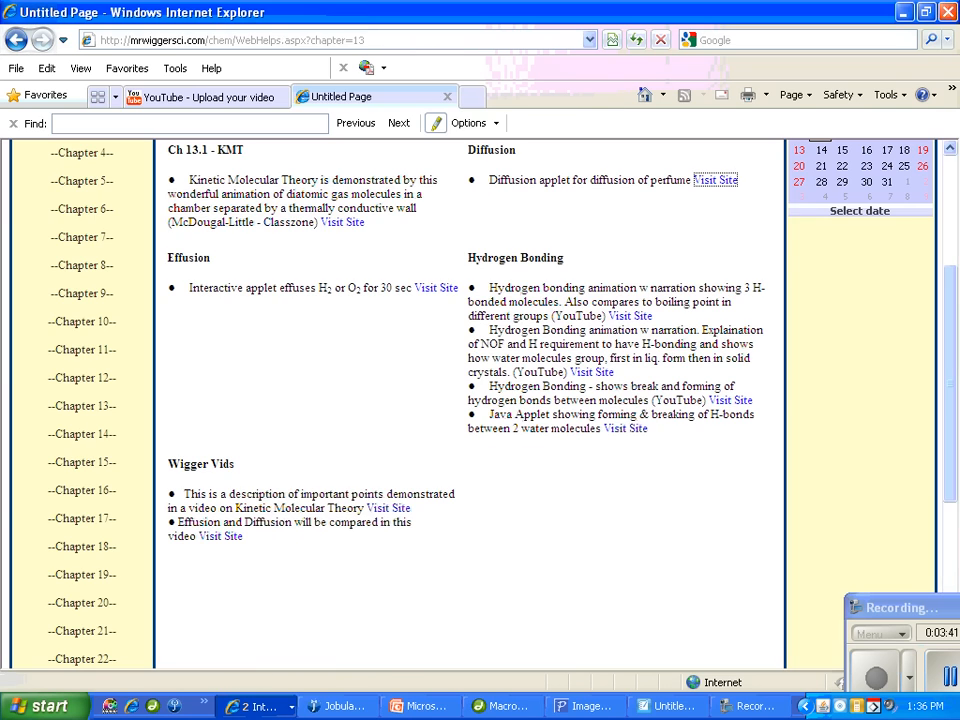
{"action": "mouse_move", "coordinate": [436, 290]}
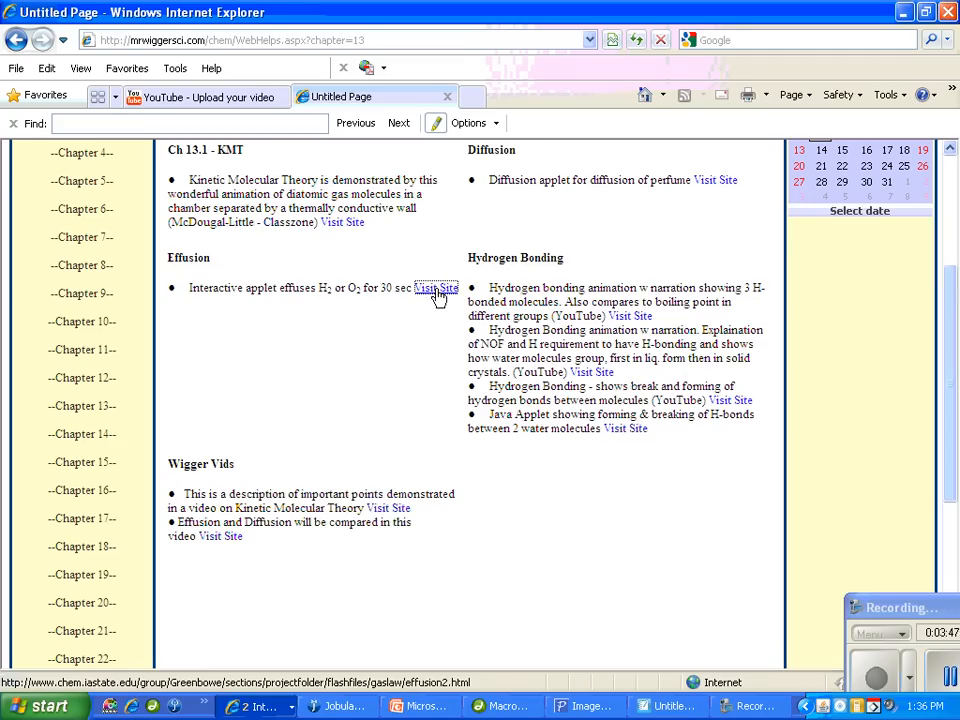
Step: Run the H2 effusion simulation to 9 and 11 molecules, then choose O2 as the gas
{"action": "left_click", "coordinate": [436, 288]}
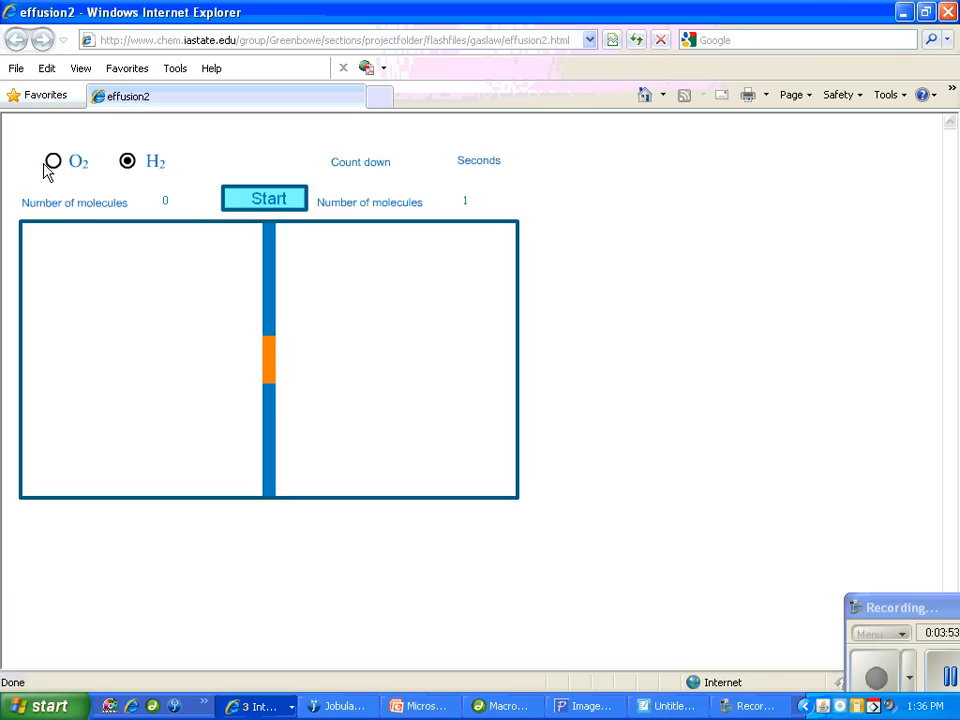
{"action": "mouse_move", "coordinate": [170, 212]}
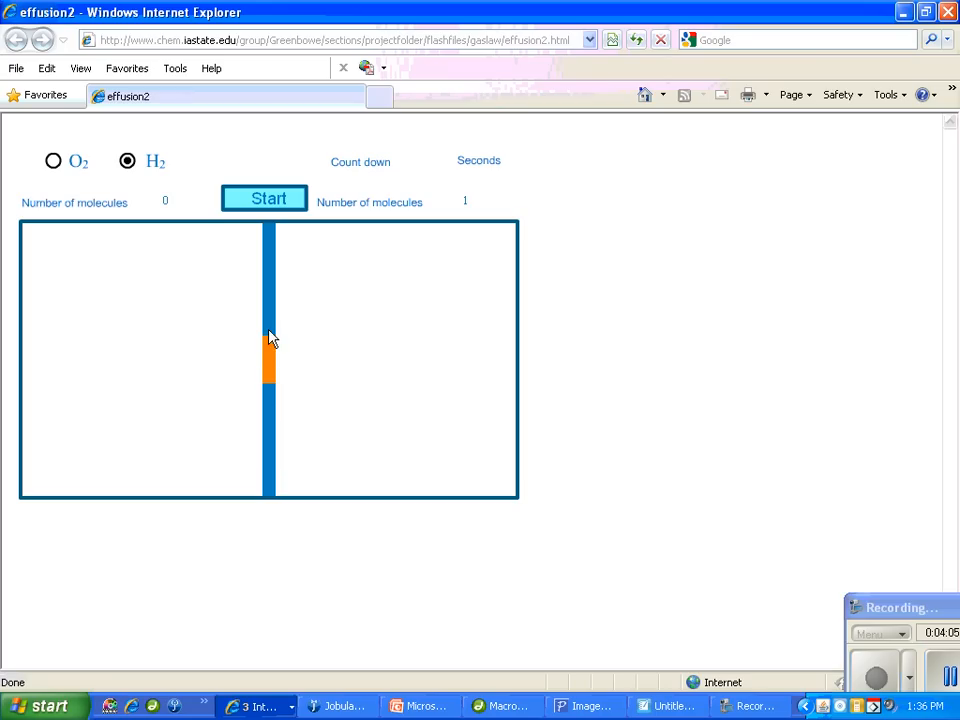
{"action": "mouse_move", "coordinate": [272, 378]}
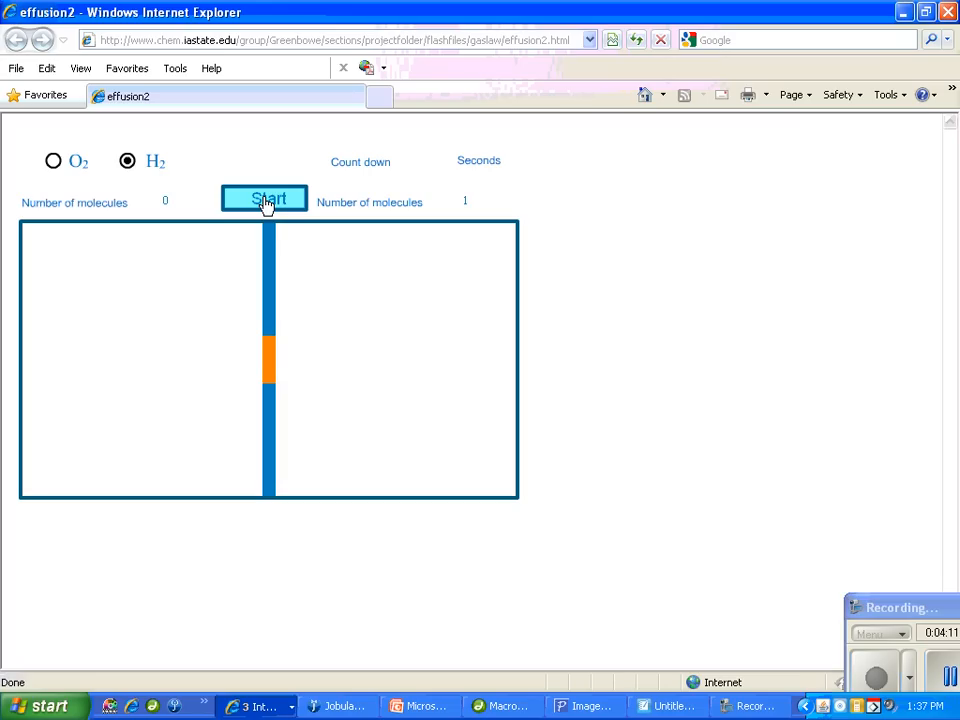
{"action": "left_click", "coordinate": [264, 198]}
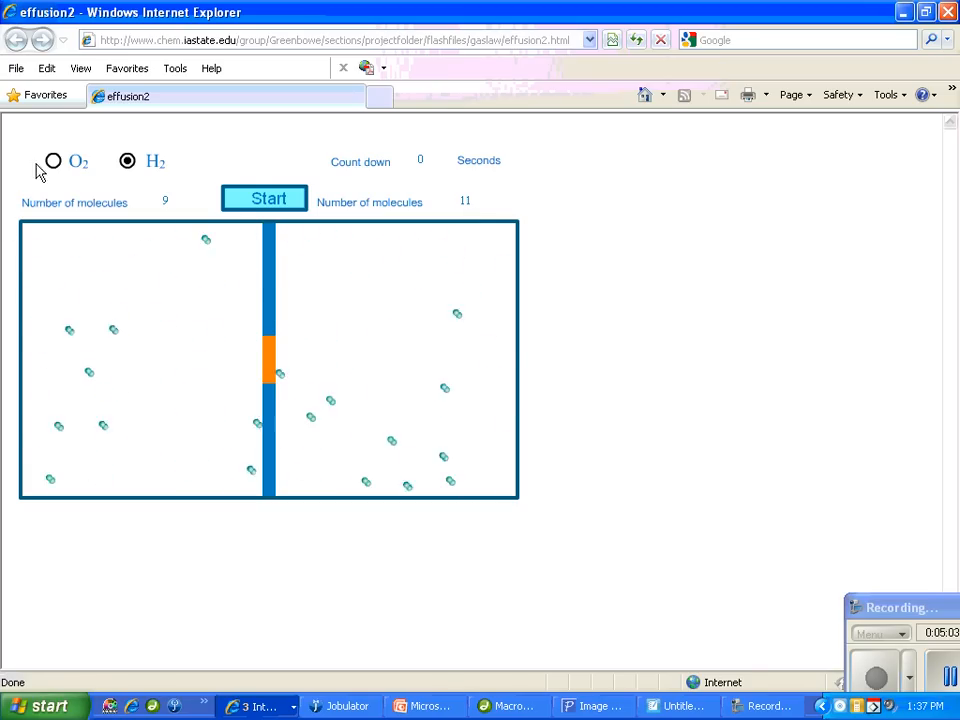
{"action": "left_click", "coordinate": [52, 160]}
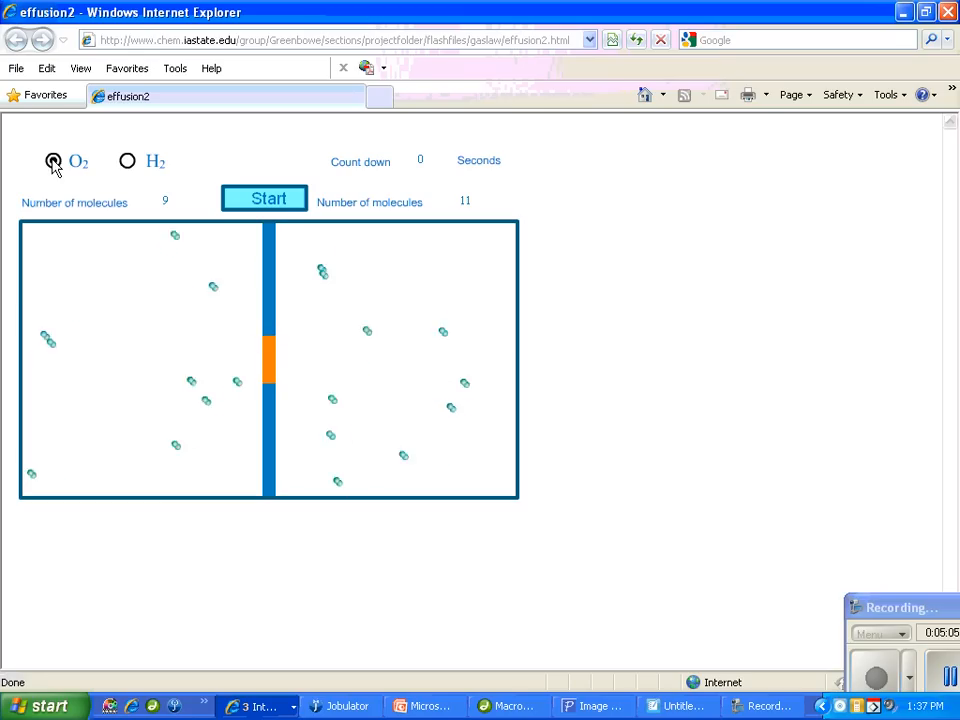
Step: Run the O2 effusion countdown to zero, ending with 7 passed and 13 remaining
{"action": "left_click", "coordinate": [264, 198]}
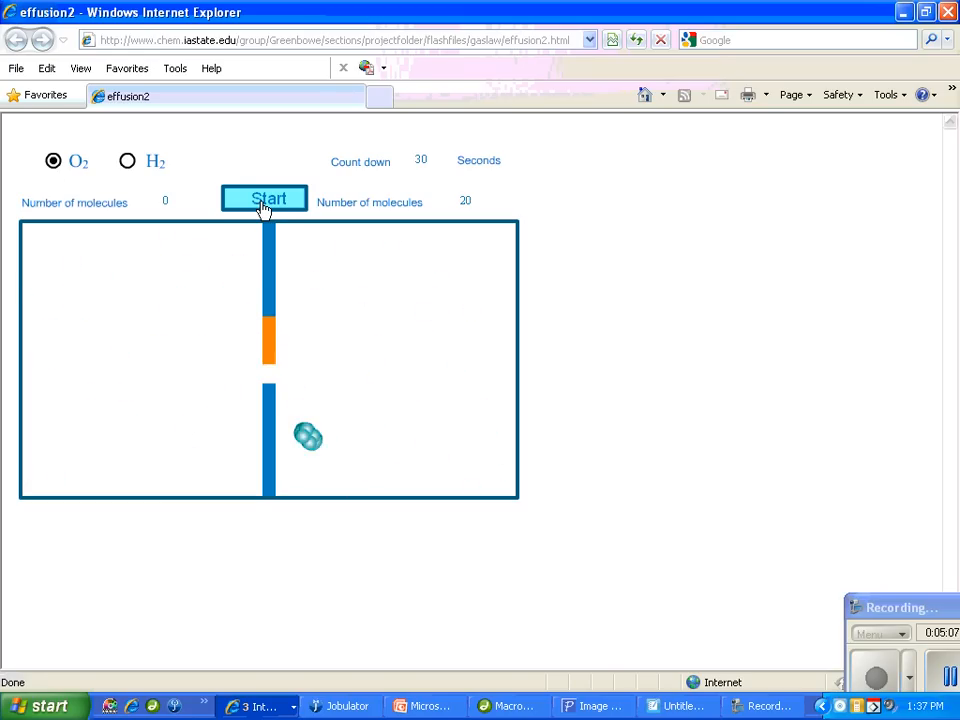
{"action": "left_click", "coordinate": [264, 198]}
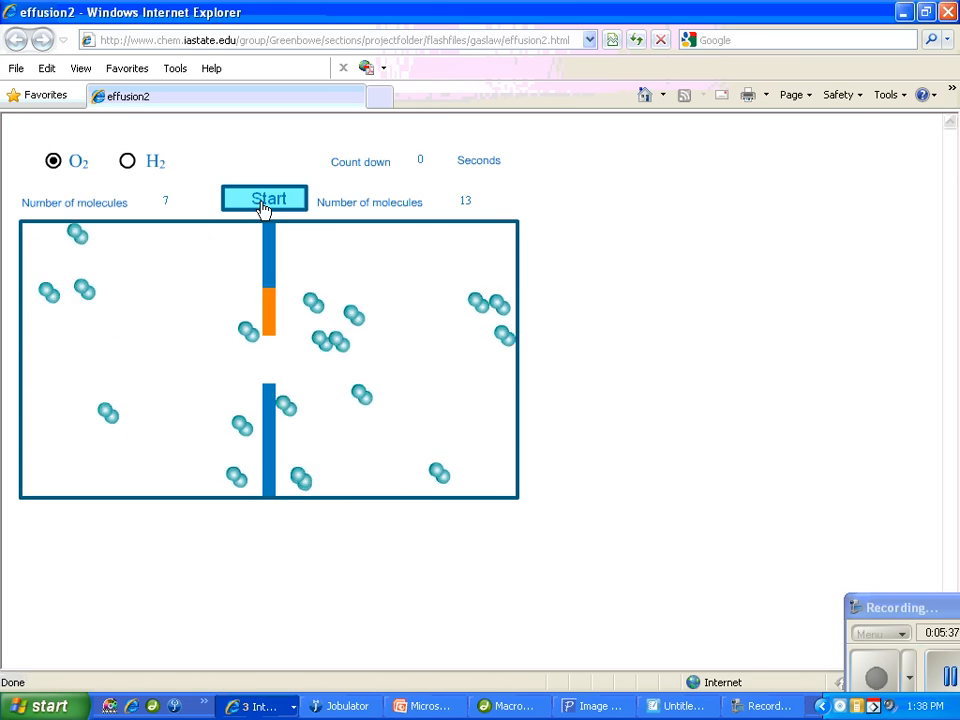
{"action": "left_click", "coordinate": [264, 198]}
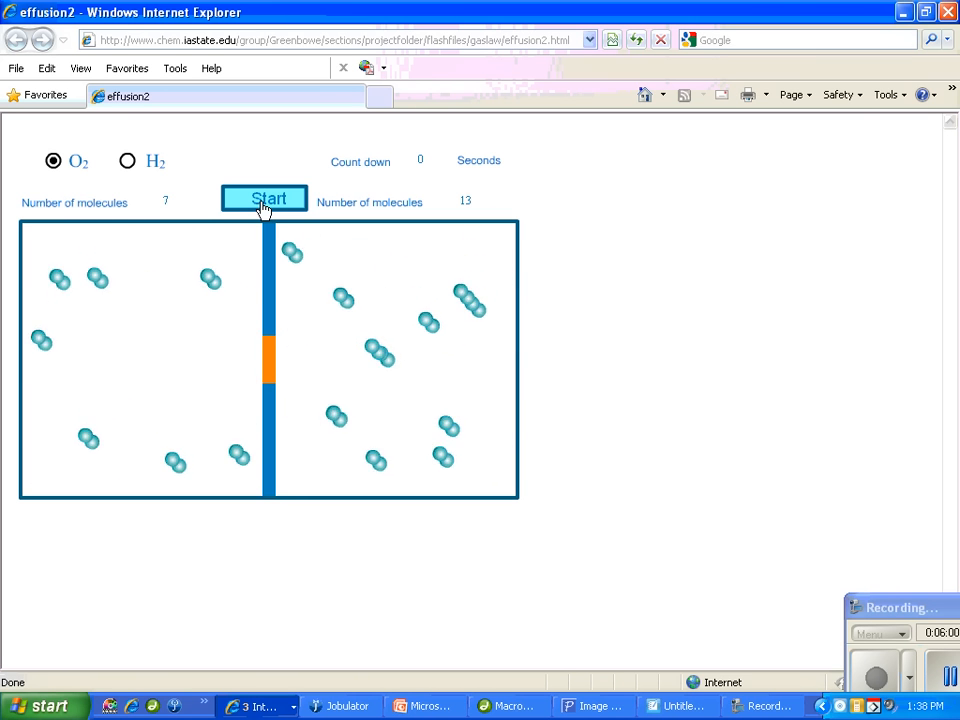
{"action": "left_click", "coordinate": [264, 198]}
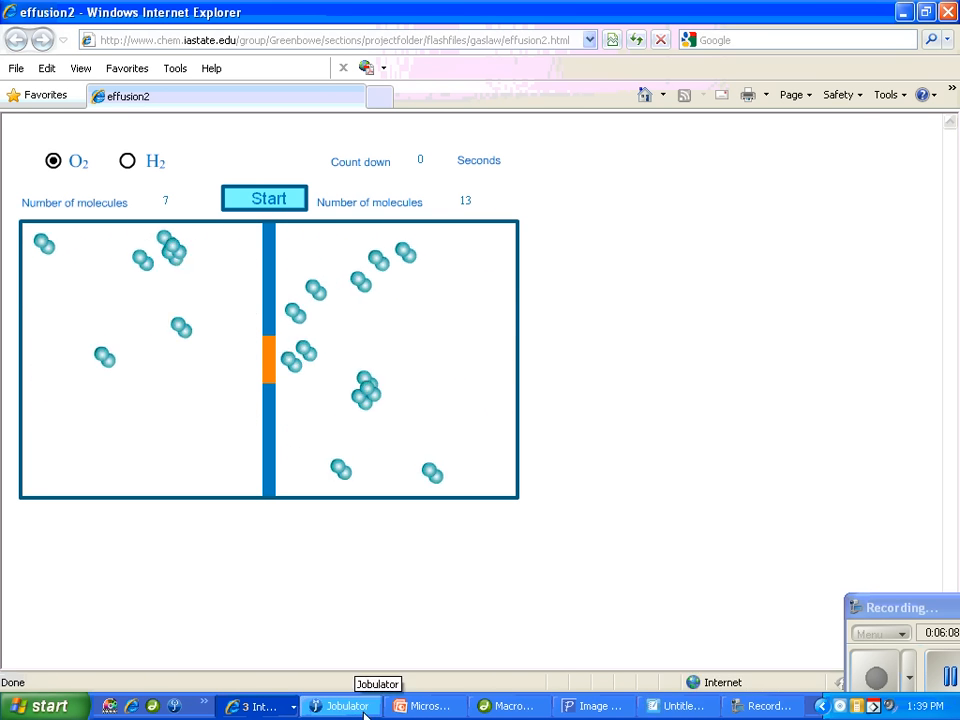
Step: In the SMART Notebook notes, handwrite 'rate of diffusion A' over a fraction bar and begin the denominator
{"action": "left_click", "coordinate": [680, 706]}
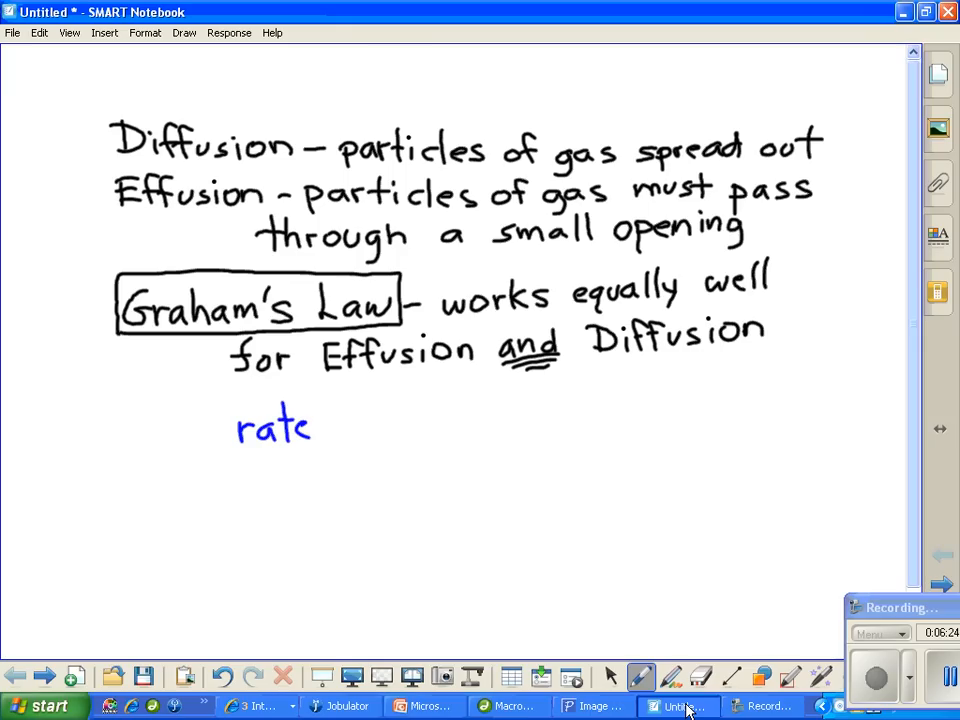
{"action": "left_click_drag", "start_coordinate": [320, 424], "coordinate": [410, 424]}
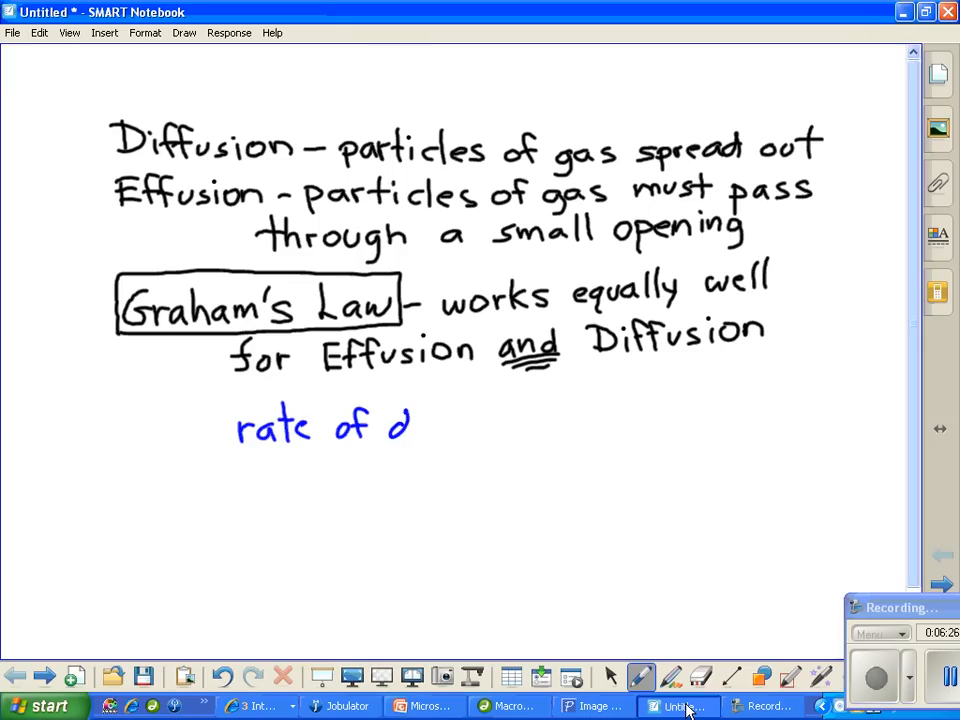
{"action": "type", "text": "iffusion A"}
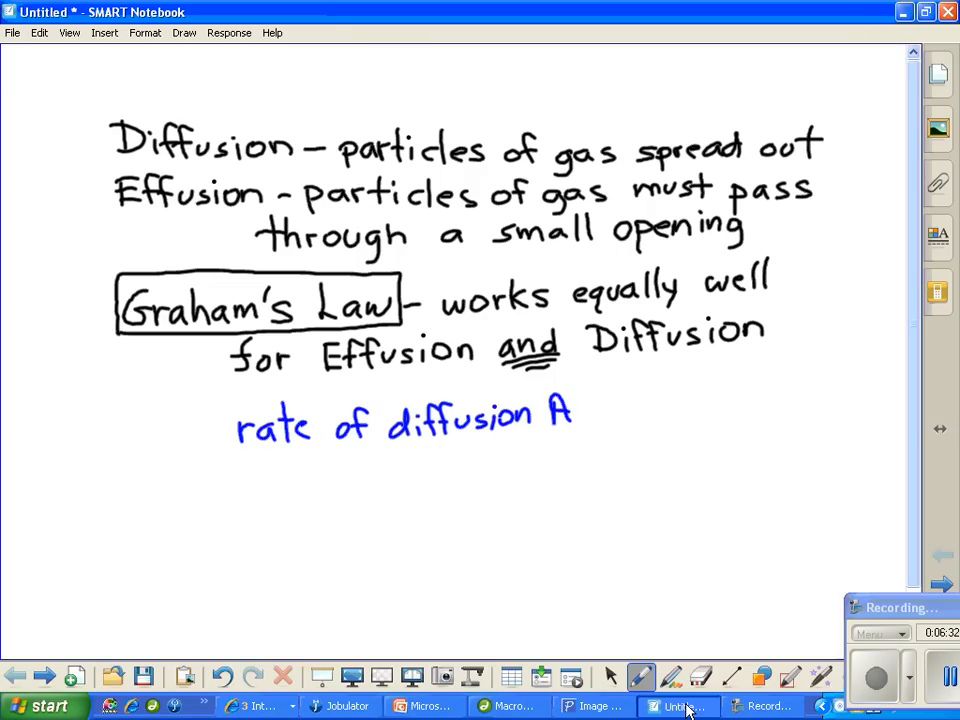
{"action": "left_click_drag", "start_coordinate": [230, 458], "coordinate": [572, 440]}
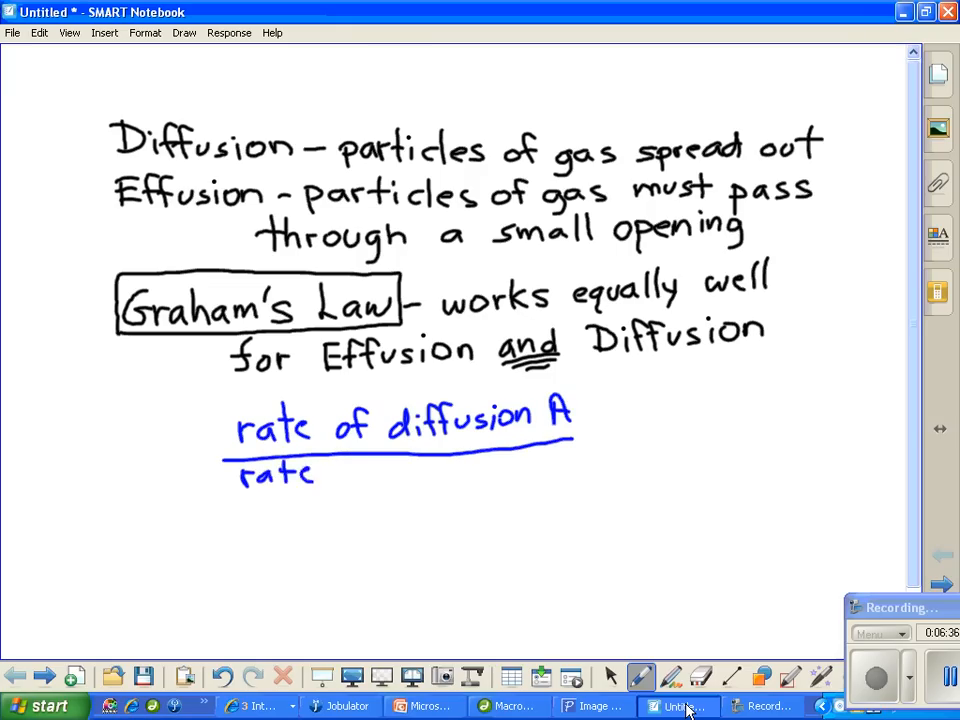
{"action": "left_click_drag", "start_coordinate": [320, 476], "coordinate": [420, 476]}
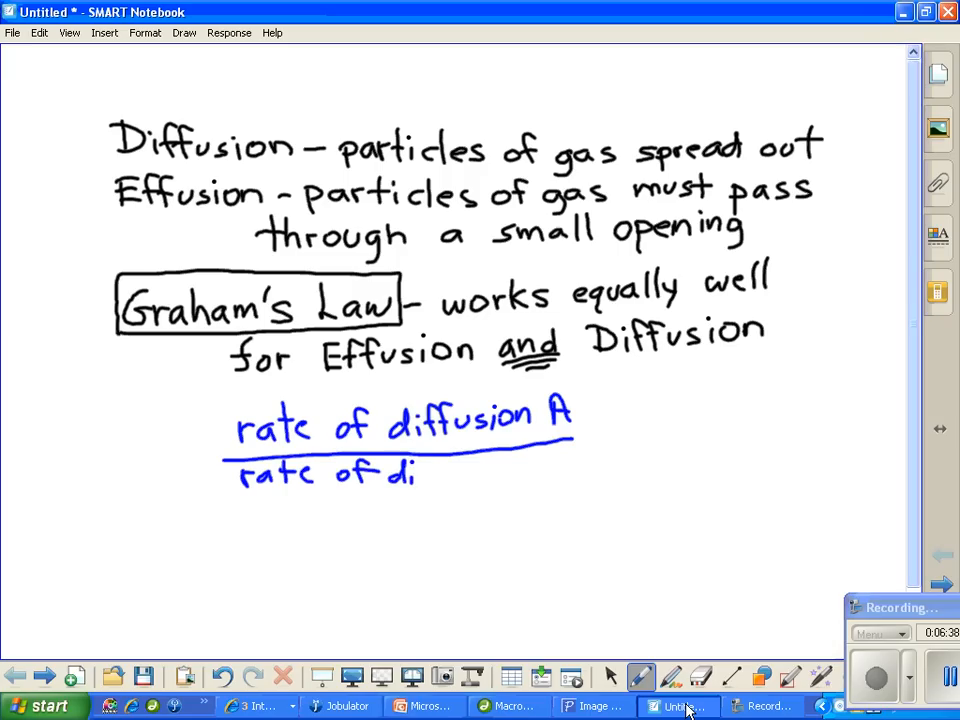
{"action": "left_click_drag", "start_coordinate": [416, 476], "coordinate": [480, 476]}
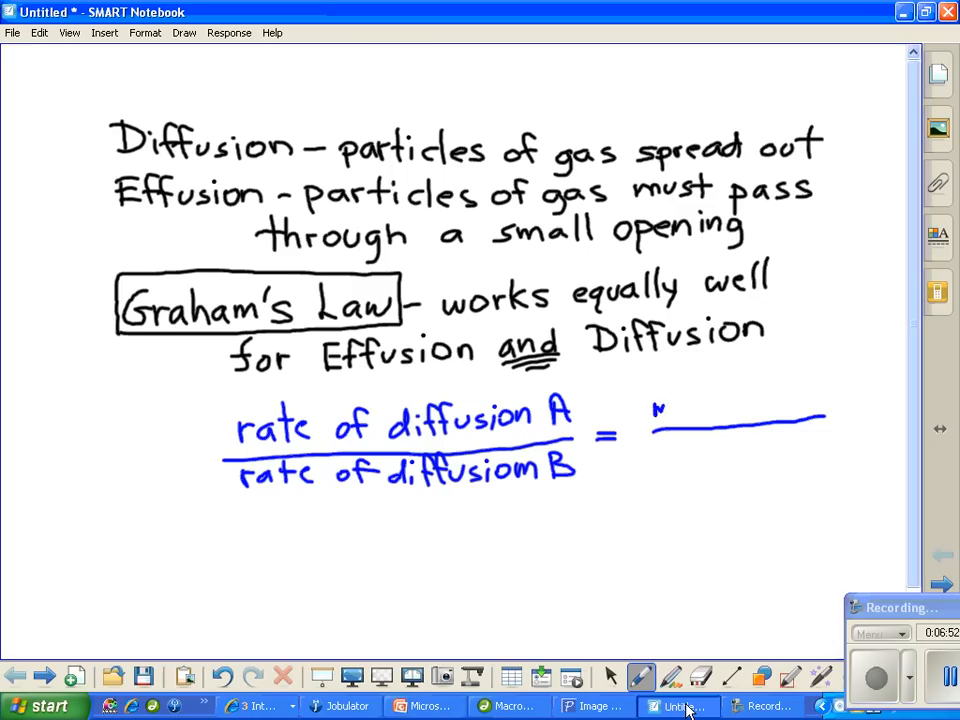
Step: Write molar mass B over molar mass A on the right side and cover it with a square root sign
{"action": "type", "text": "molar"}
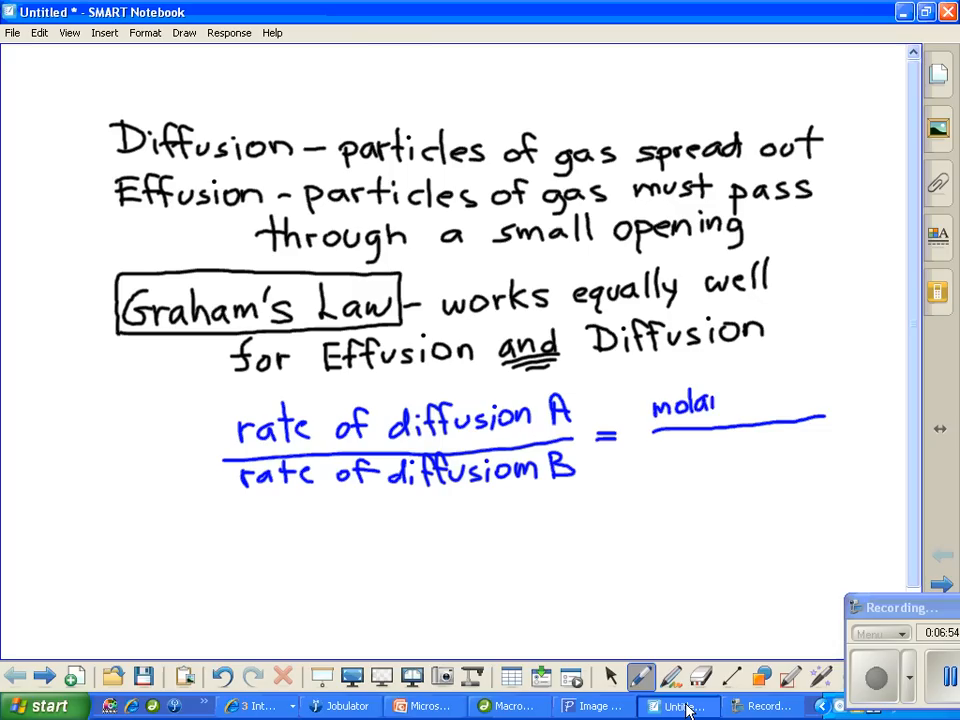
{"action": "left_click_drag", "start_coordinate": [718, 404], "coordinate": [770, 400]}
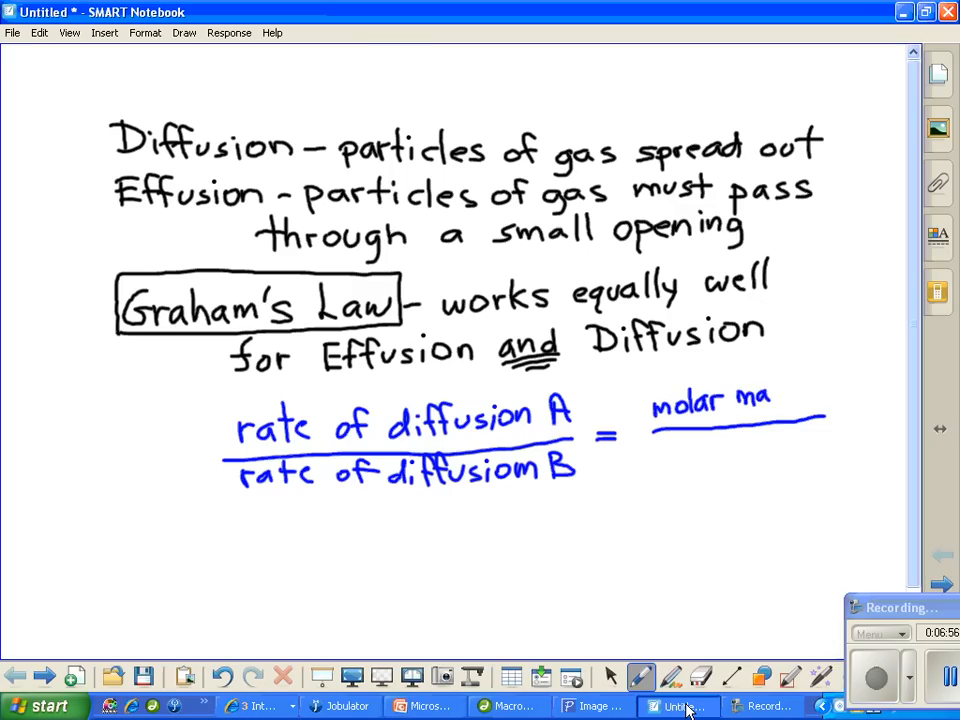
{"action": "type", "text": "ss l"}
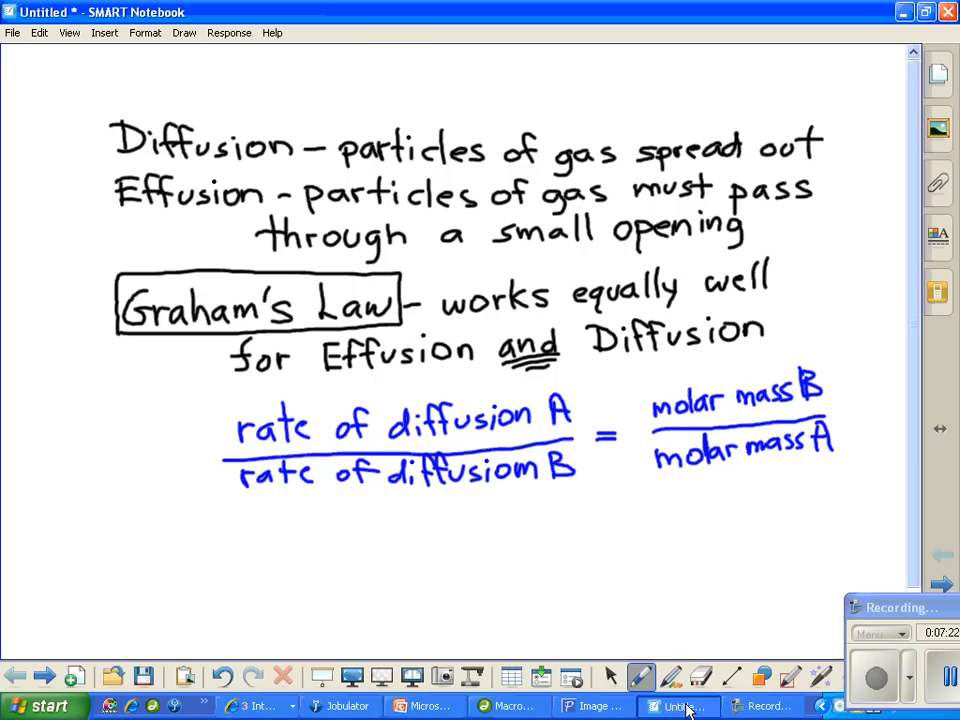
{"action": "left_click_drag", "start_coordinate": [624, 414], "coordinate": [630, 486]}
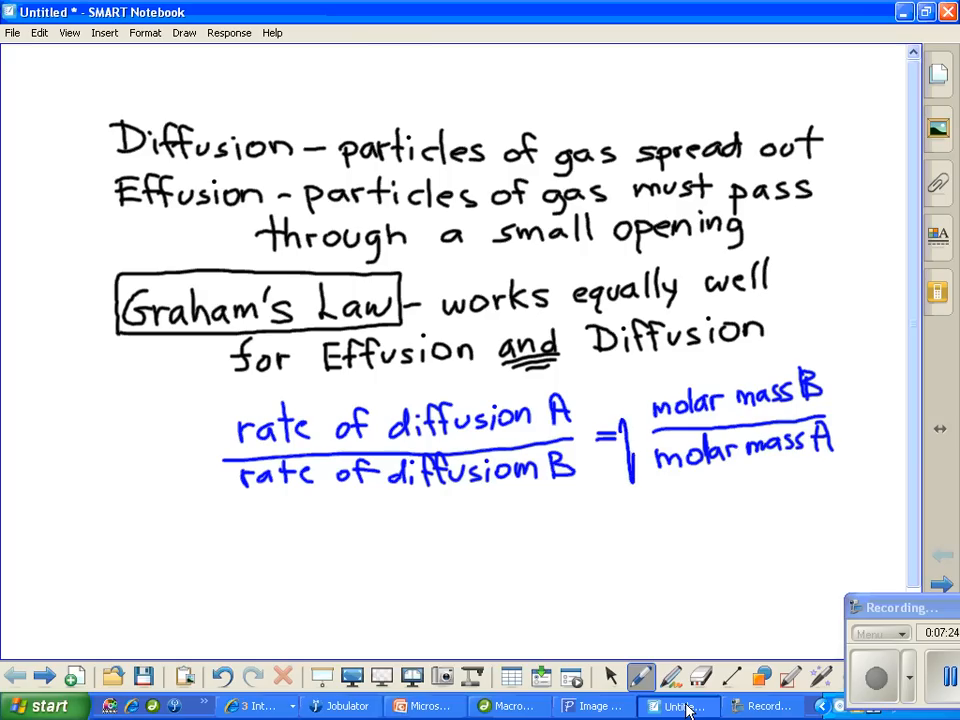
{"action": "left_click_drag", "start_coordinate": [632, 470], "coordinate": [862, 352]}
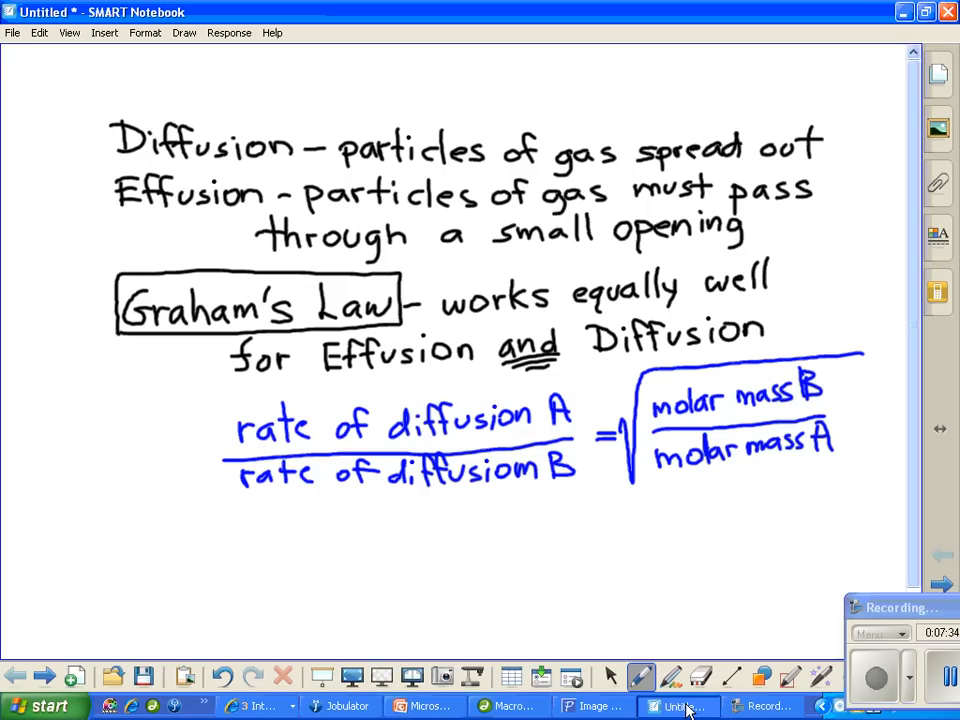
Step: Add red asterisks after molar mass B, rate of diffusion B and molar mass A
{"action": "left_click", "coordinate": [610, 676]}
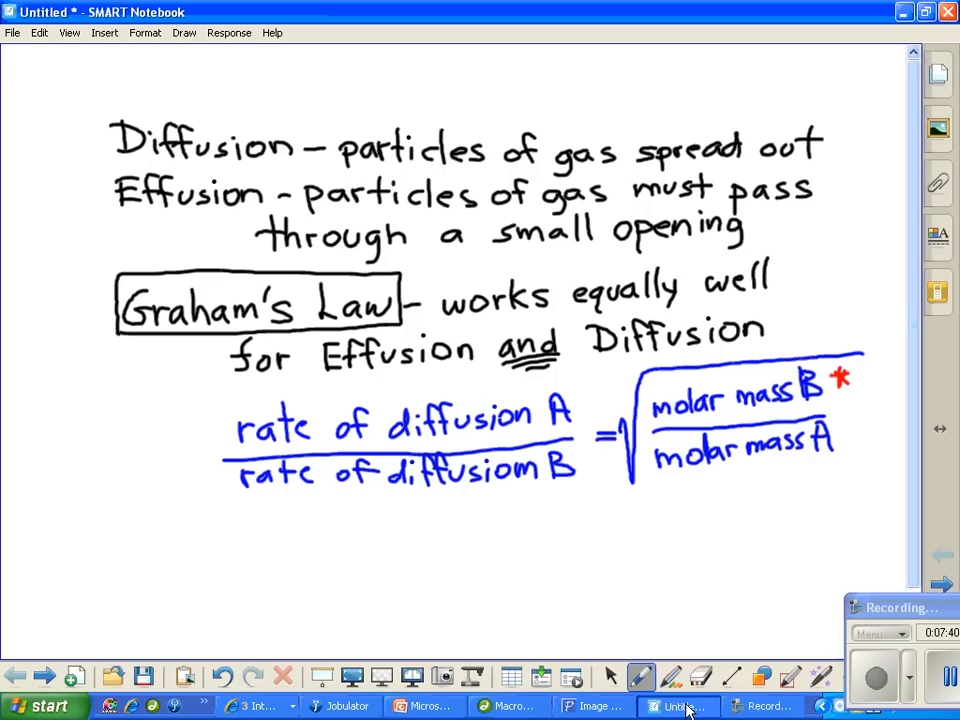
{"action": "left_click", "coordinate": [584, 460]}
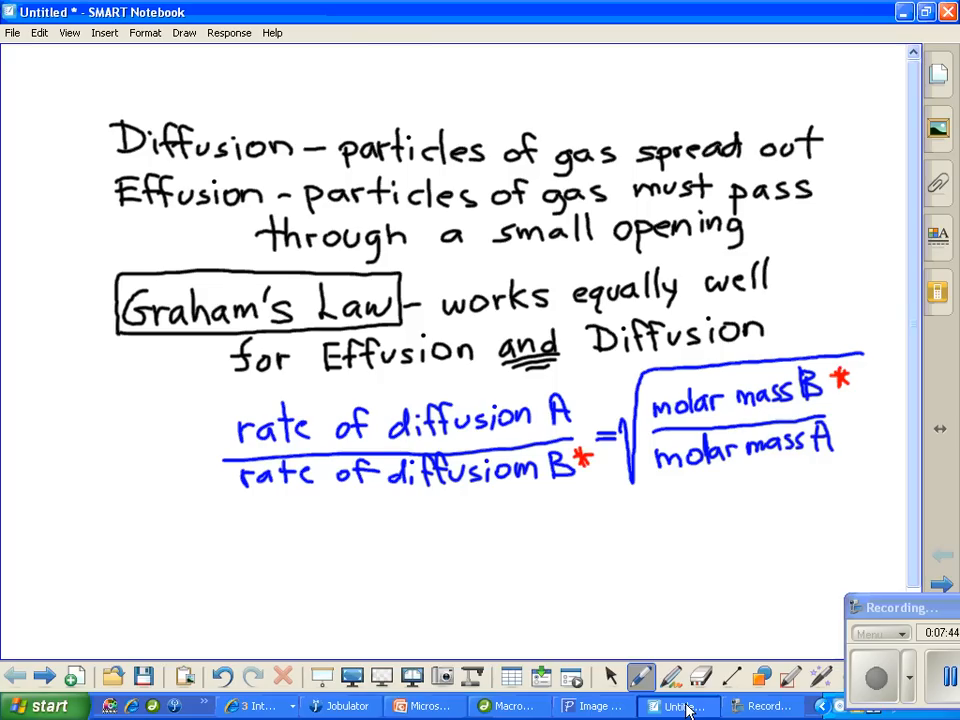
{"action": "left_click", "coordinate": [856, 436]}
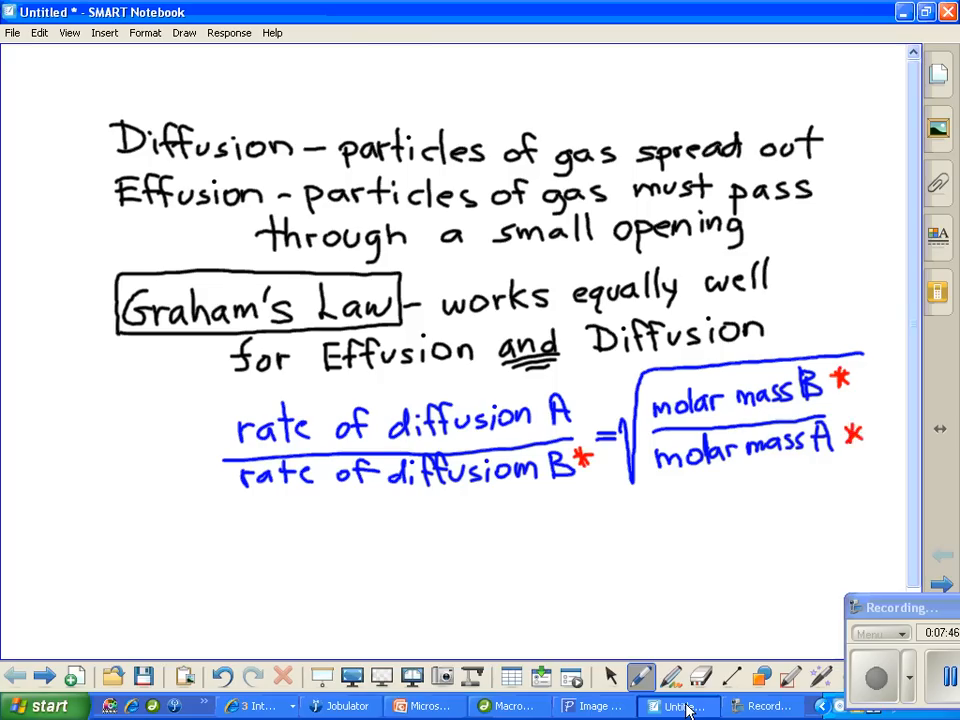